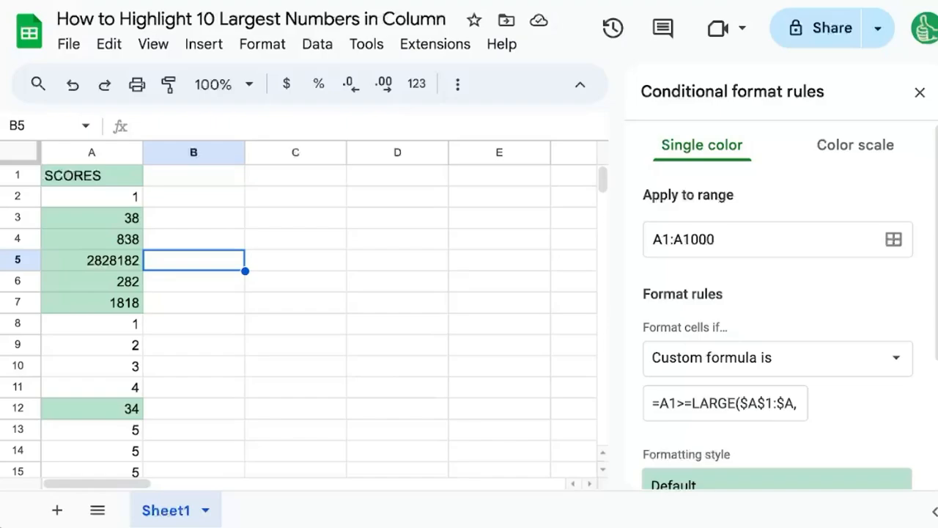
- Inspect the existing LARGE highlight rule on the SCORES column A
left_click(920, 92)
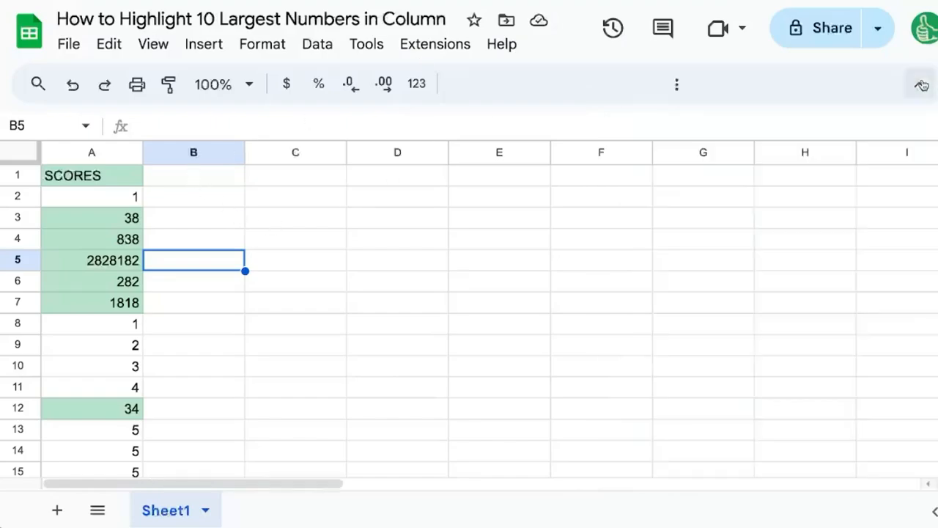
left_click(91, 152)
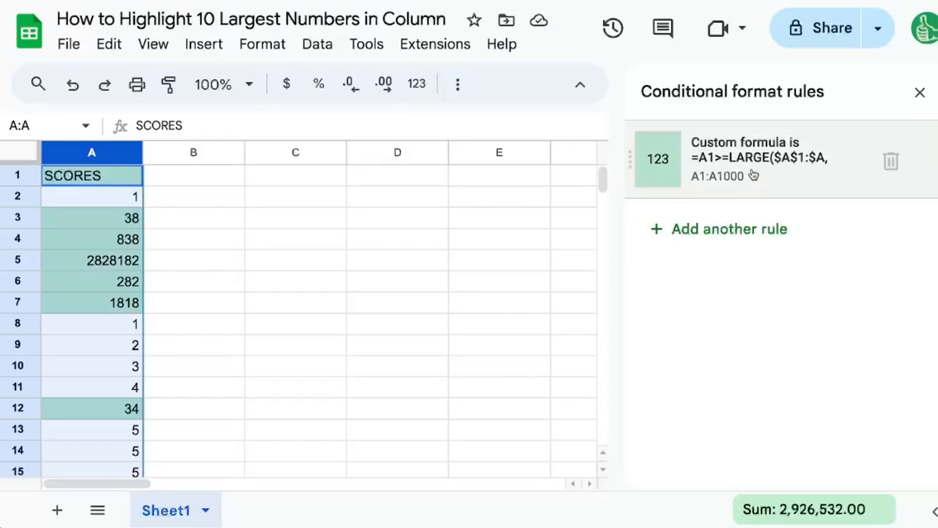
left_click(760, 159)
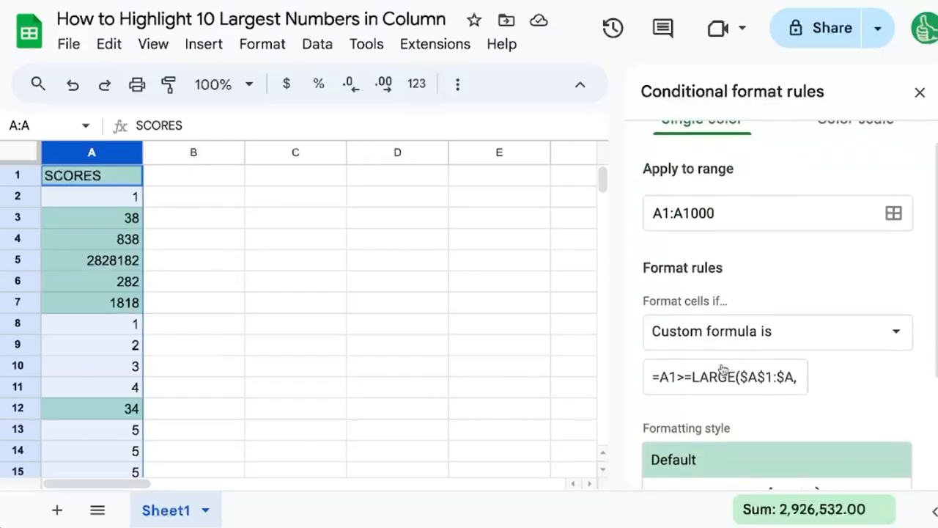
left_click(725, 365)
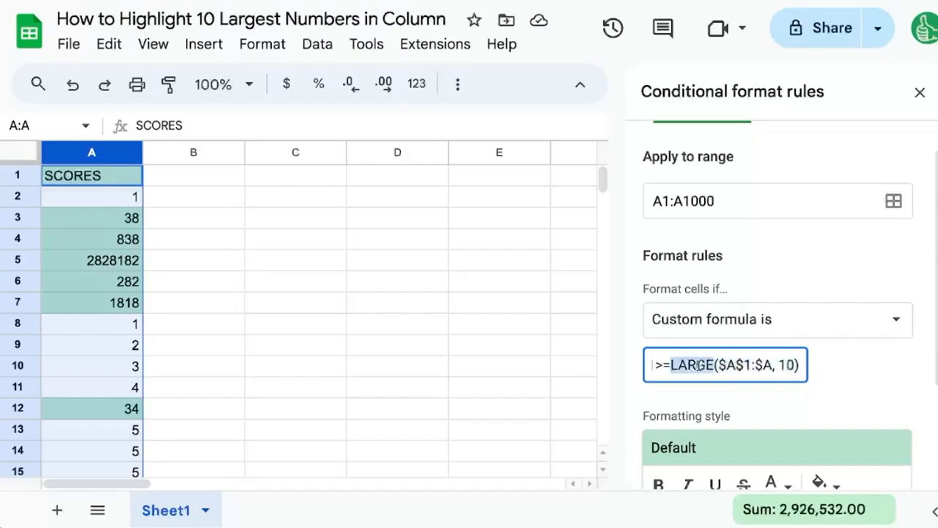
- Enter the test formula =LARGE(A:A,10) in cell C2, previewing the tenth-largest score 34
left_click(295, 196)
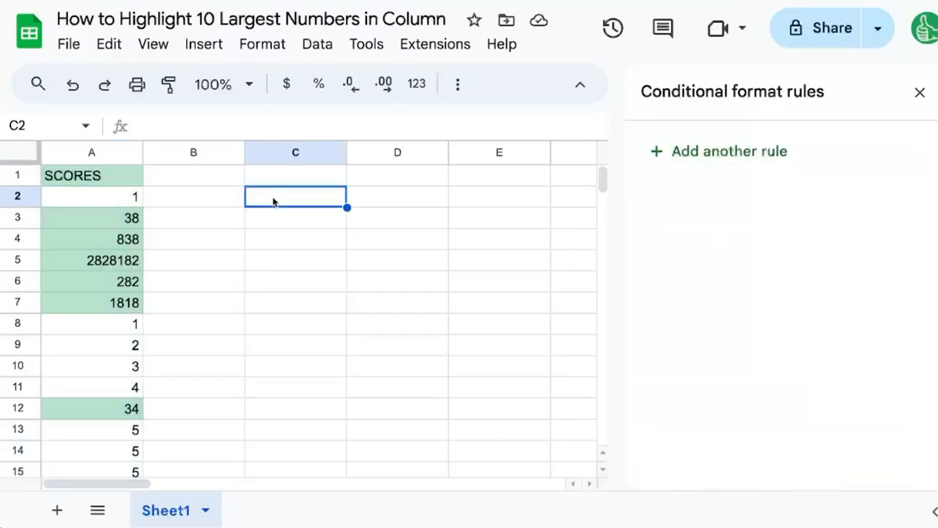
type("=LARGe(")
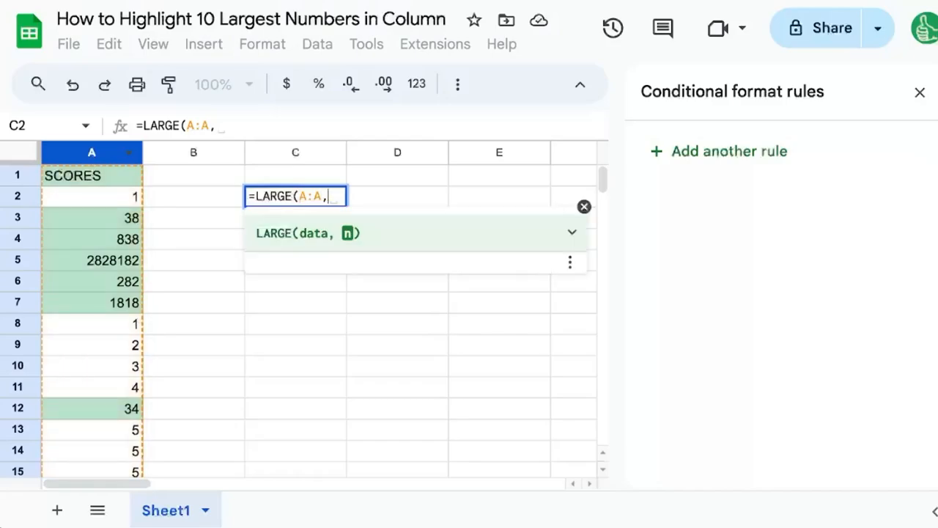
type("3")
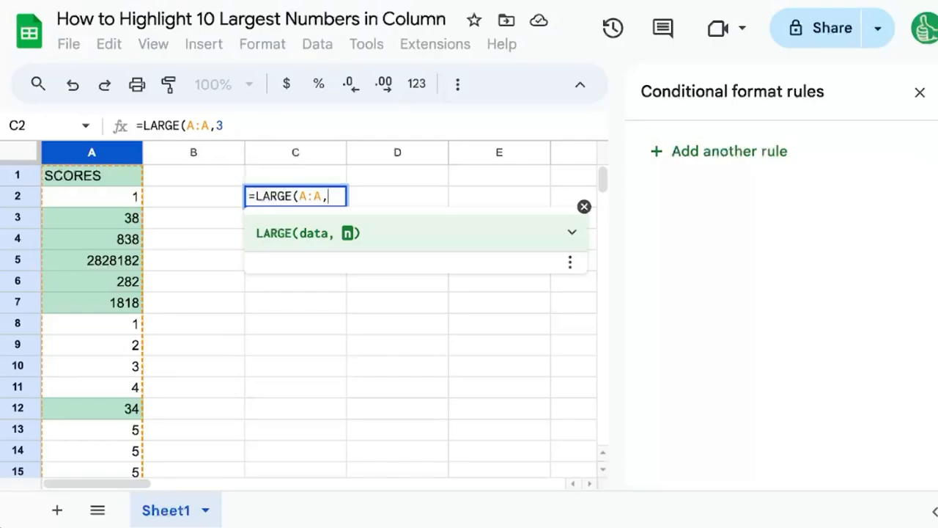
type("5")
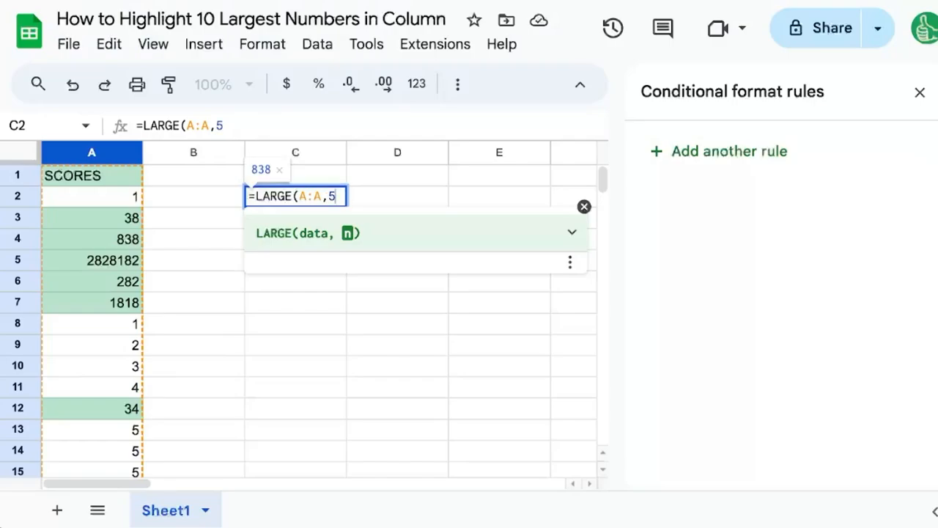
type("0)")
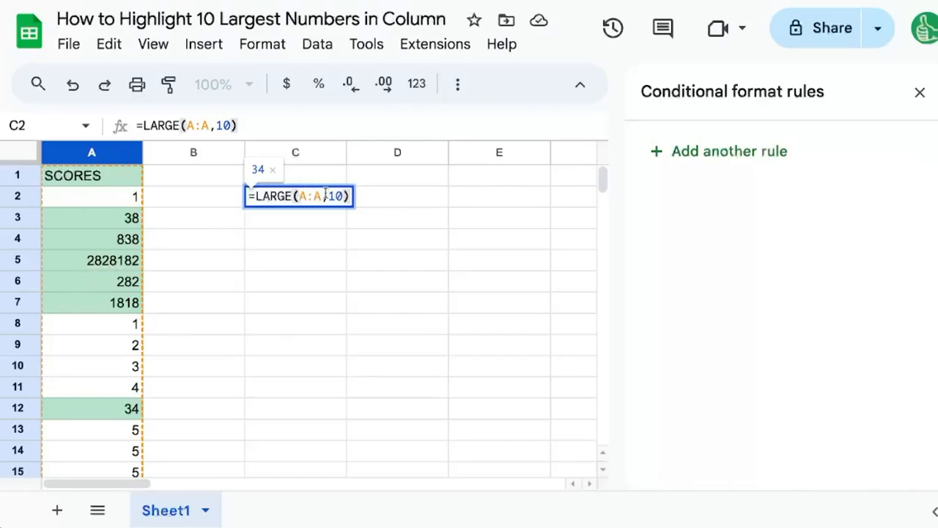
mouse_move(284, 228)
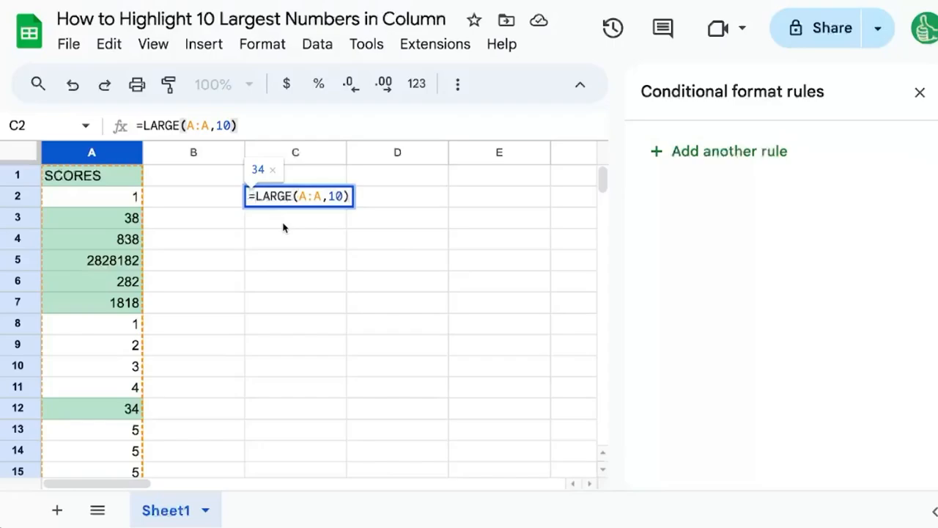
- Start a fresh highlight rule on column A that defaults to 'is not empty'
left_click(91, 152)
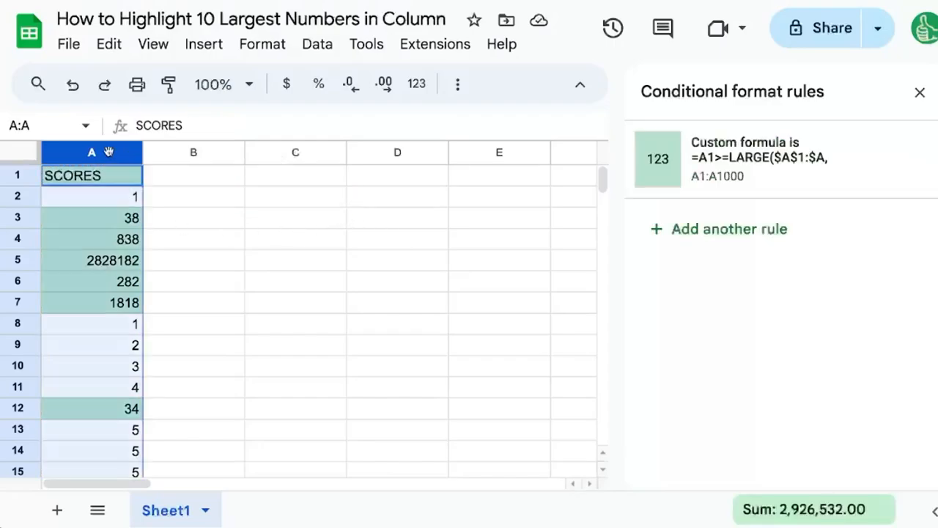
mouse_move(368, 311)
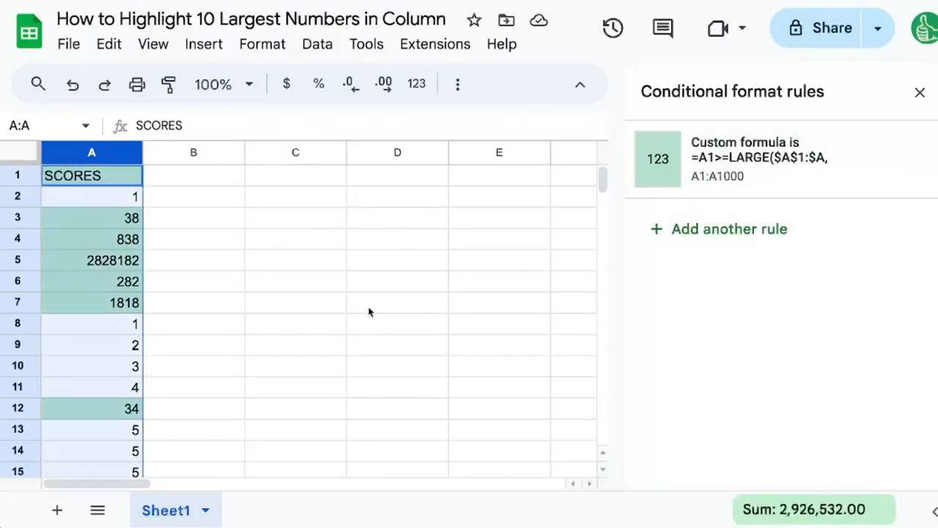
mouse_move(454, 277)
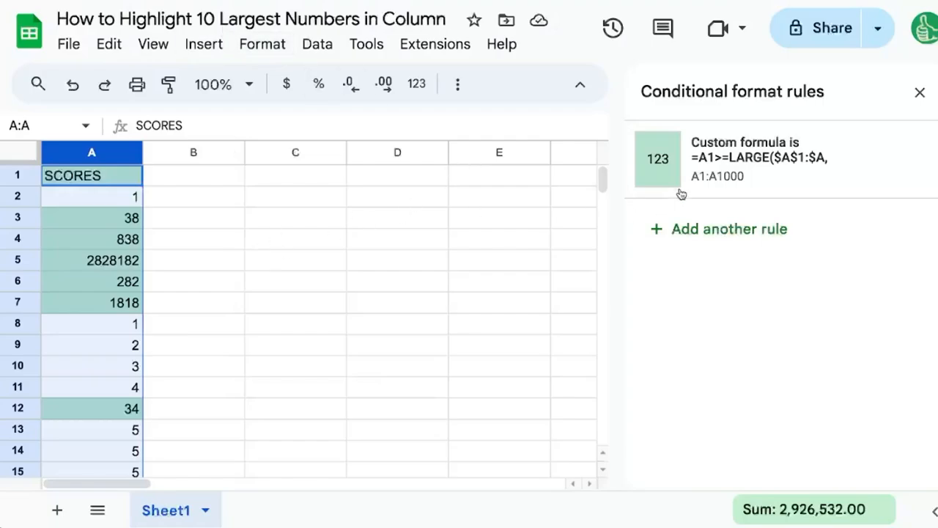
left_click(763, 158)
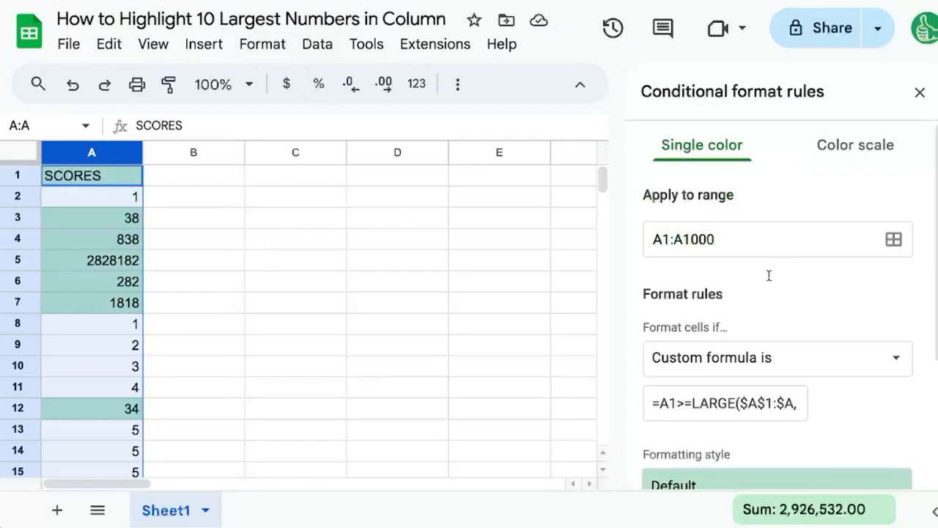
left_click(777, 358)
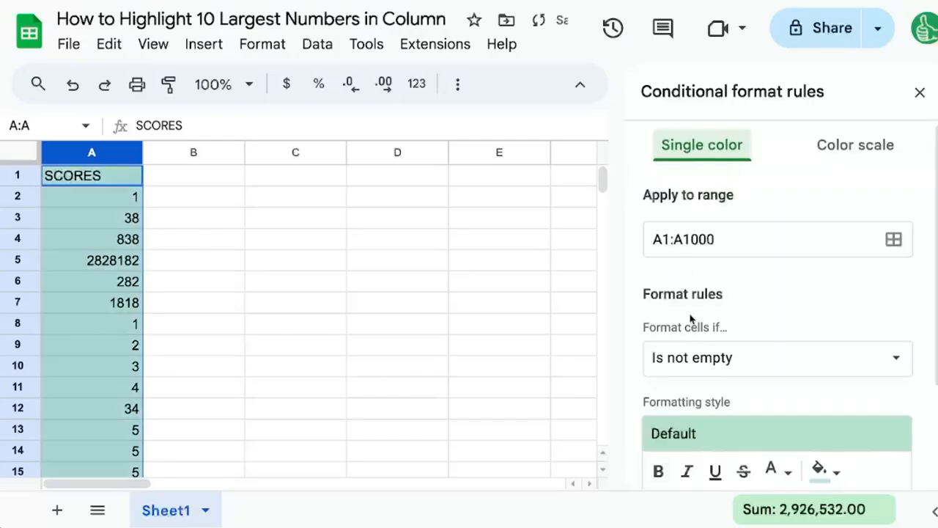
- Set the rule condition to custom formula =A1>=LARGE(A2:A,10)
left_click(777, 357)
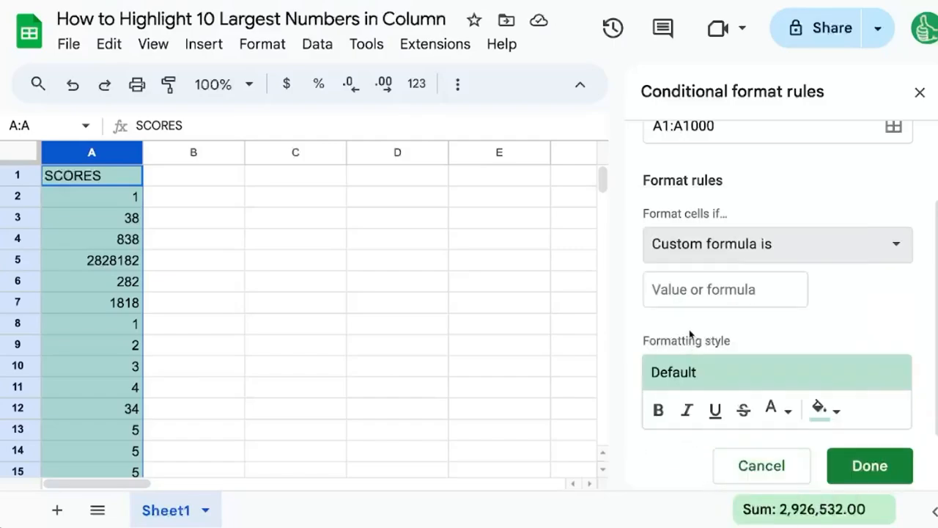
type("=")
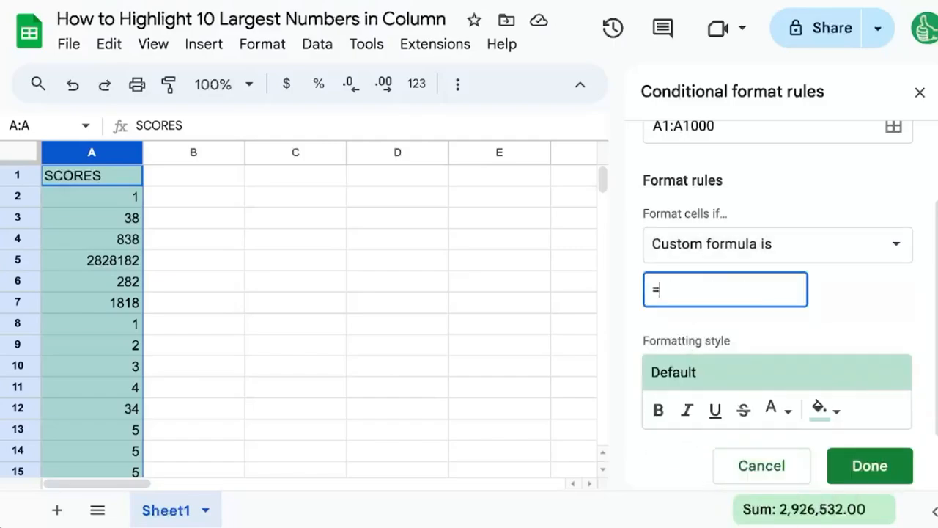
type("A1")
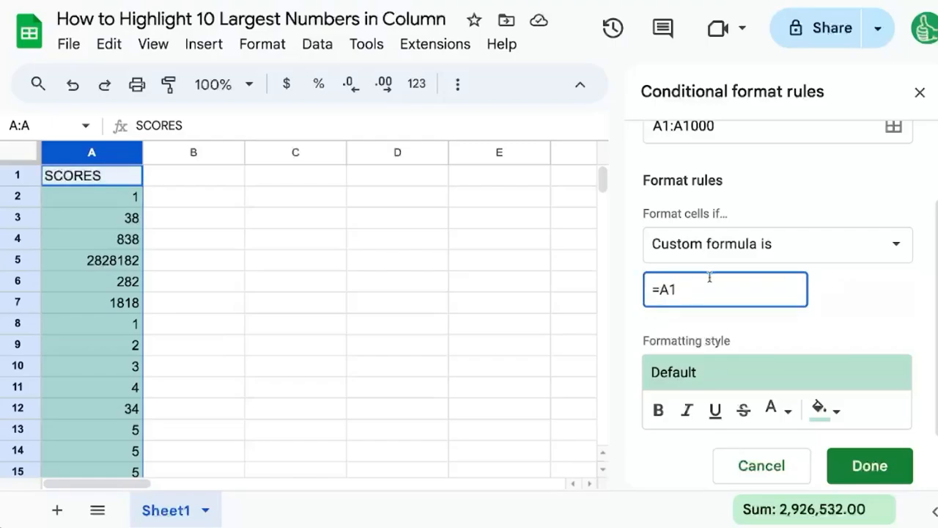
type(">=")
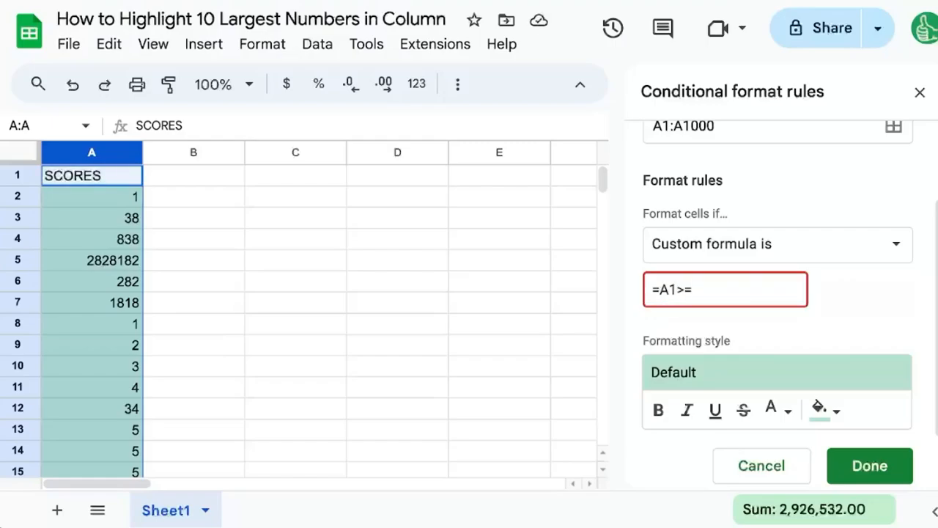
type("LARGE(")
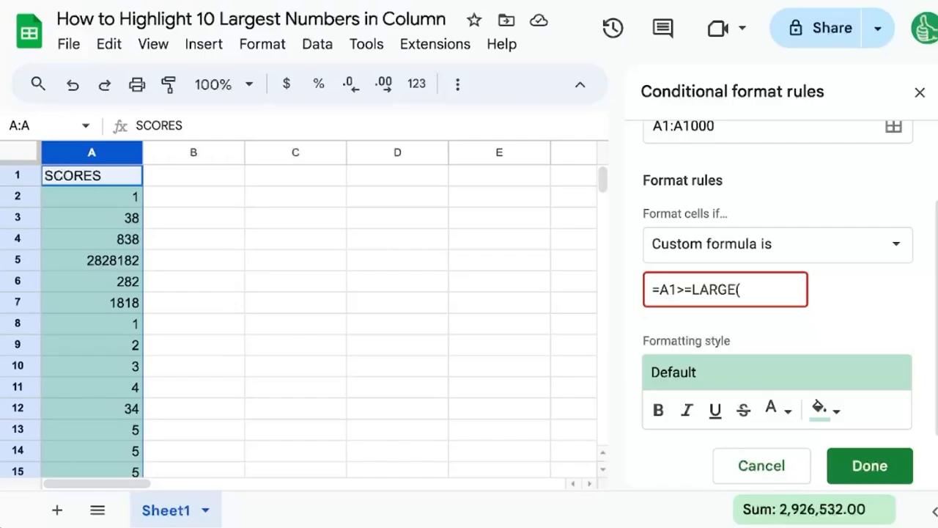
type("A2:A,")
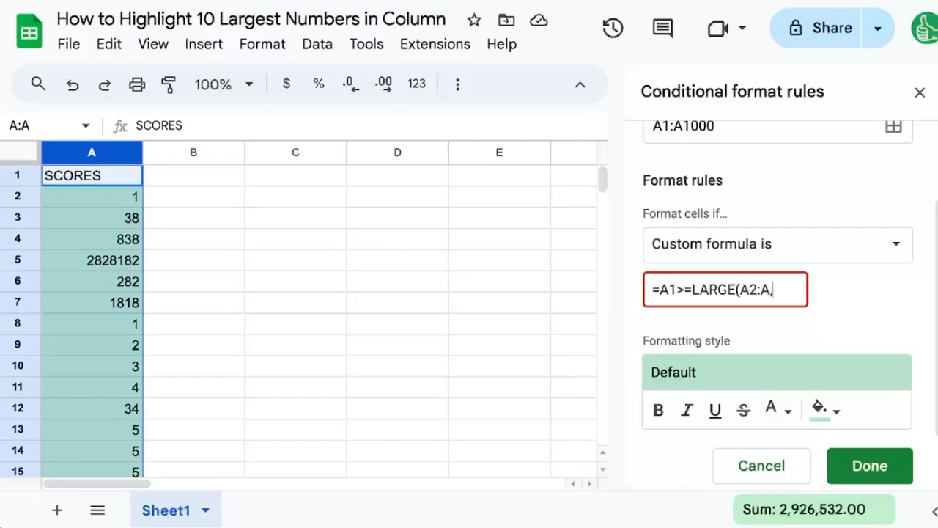
type("10)")
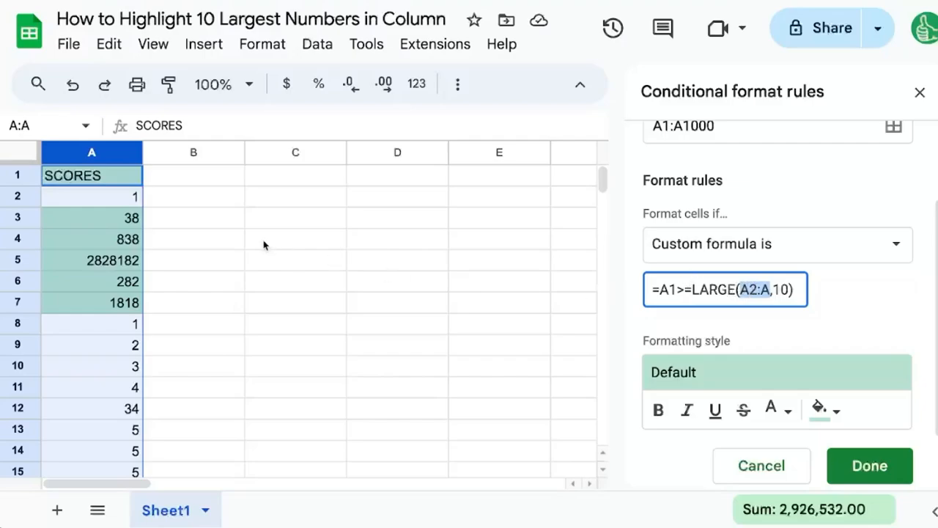
mouse_move(781, 245)
type("2")
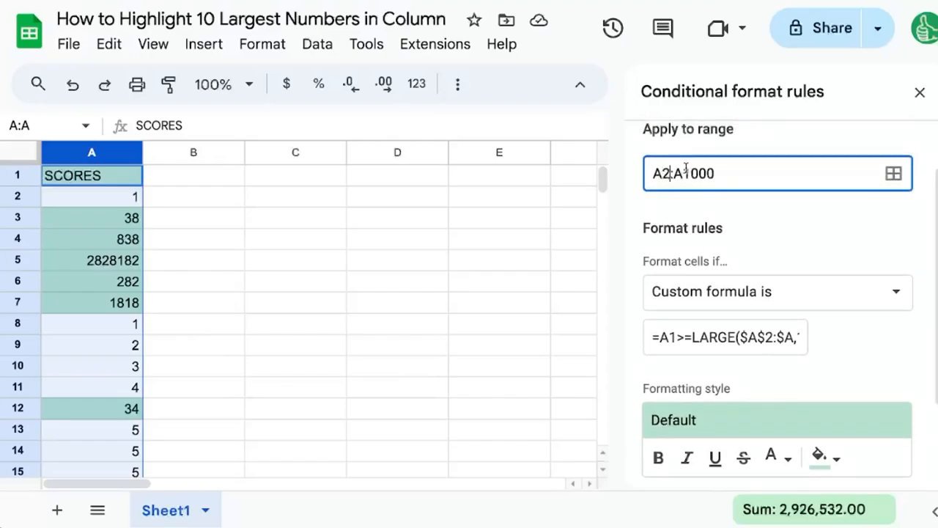
- Replace the rule's custom formula with =A2>=LARGE($A:$A,10) for range A2:A1000
left_click(724, 337)
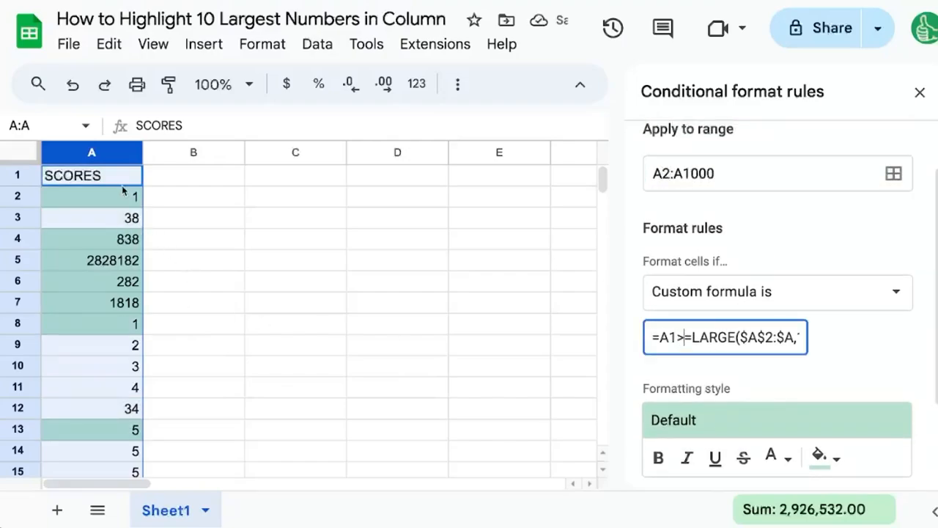
type("=A2>=LARGE($A:$A,10)")
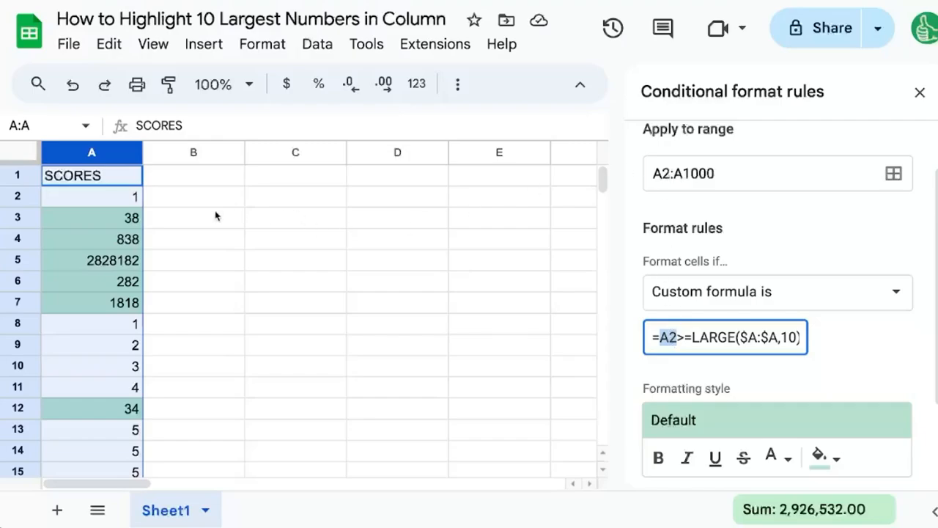
left_click(651, 338)
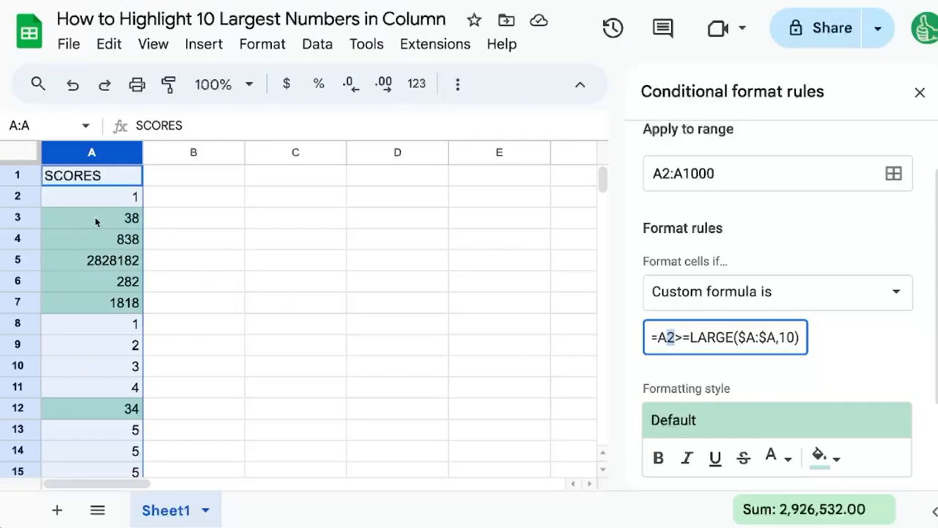
mouse_move(767, 141)
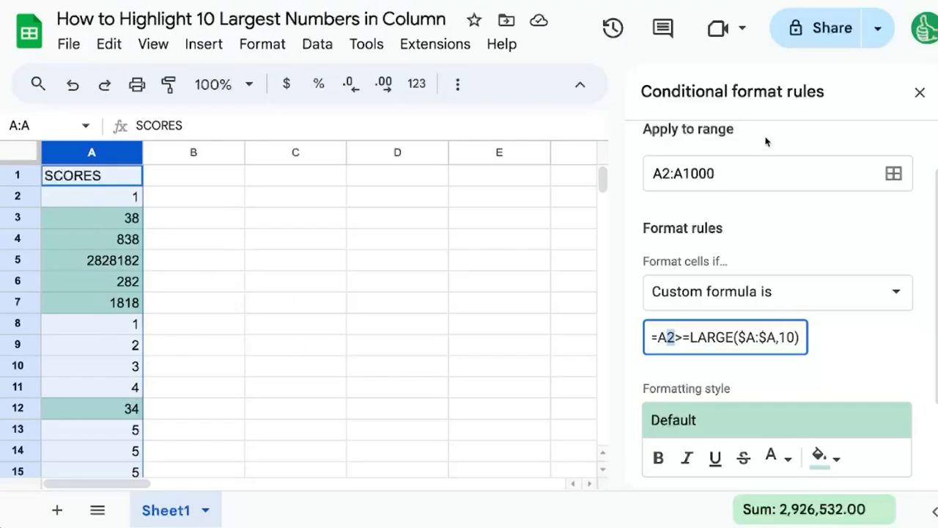